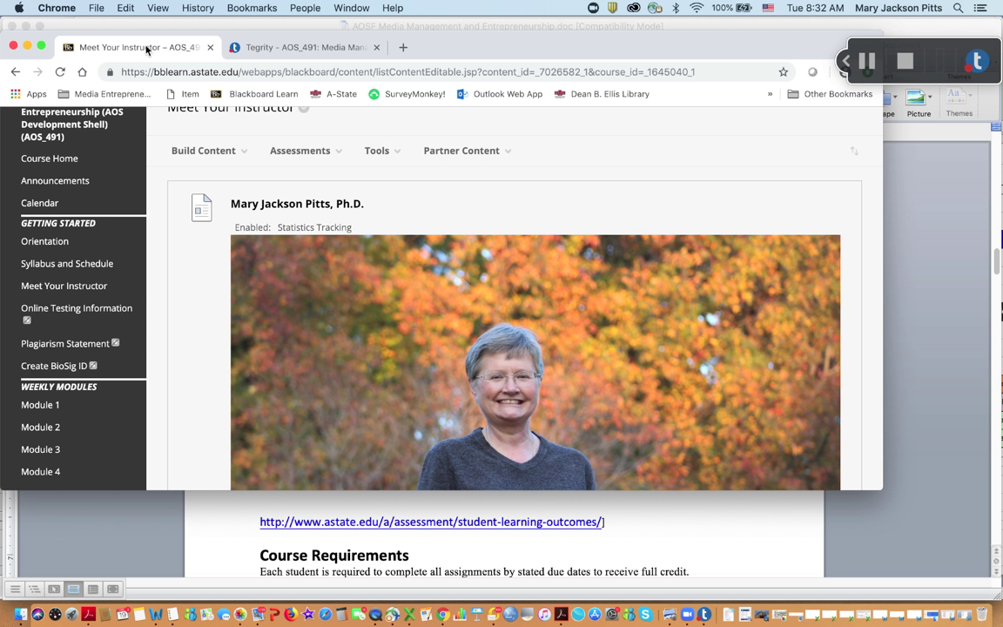
# - Read the BioSig-ID Enrollment announcement, then head to the course Calendar
pyautogui.click(56, 179)
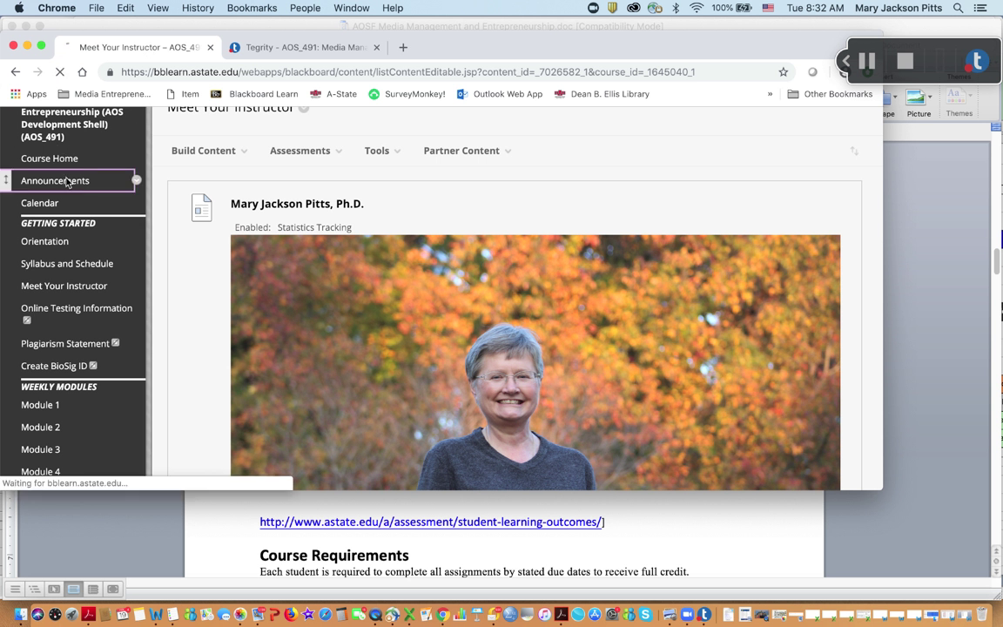
pyautogui.click(56, 179)
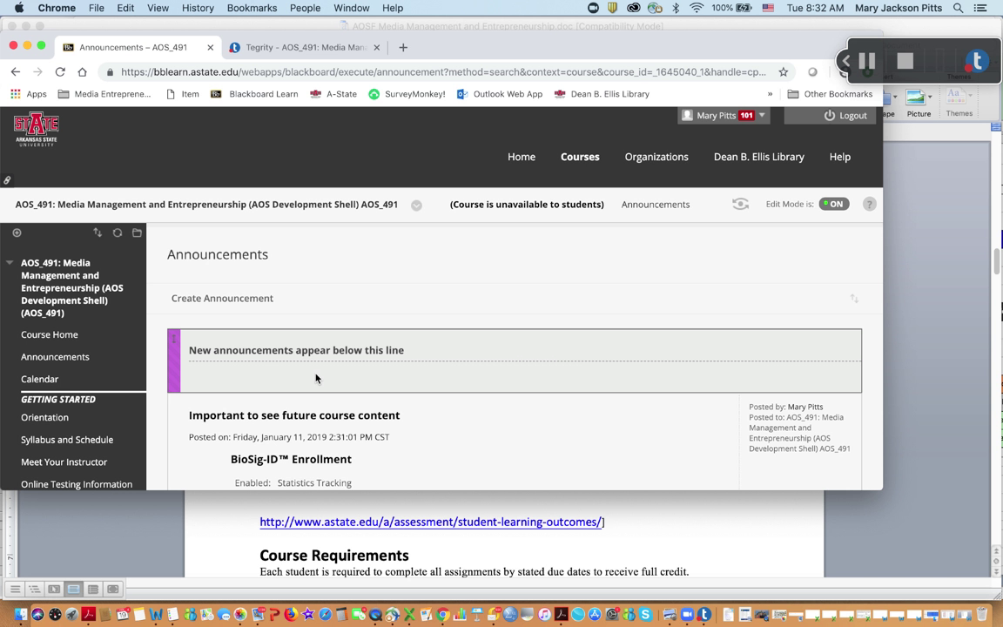
pyautogui.scroll(-3)
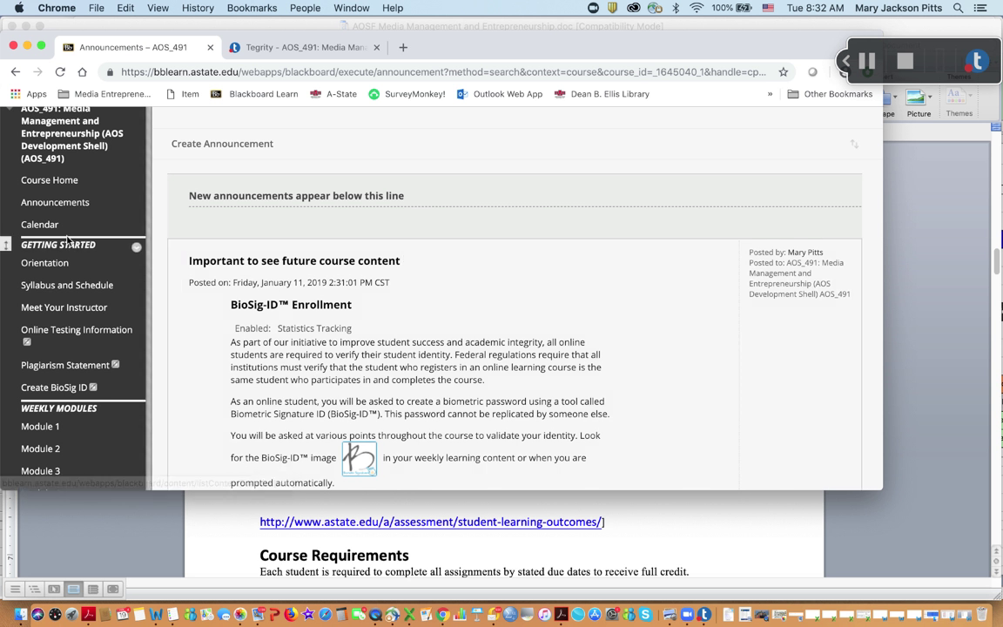
pyautogui.click(39, 223)
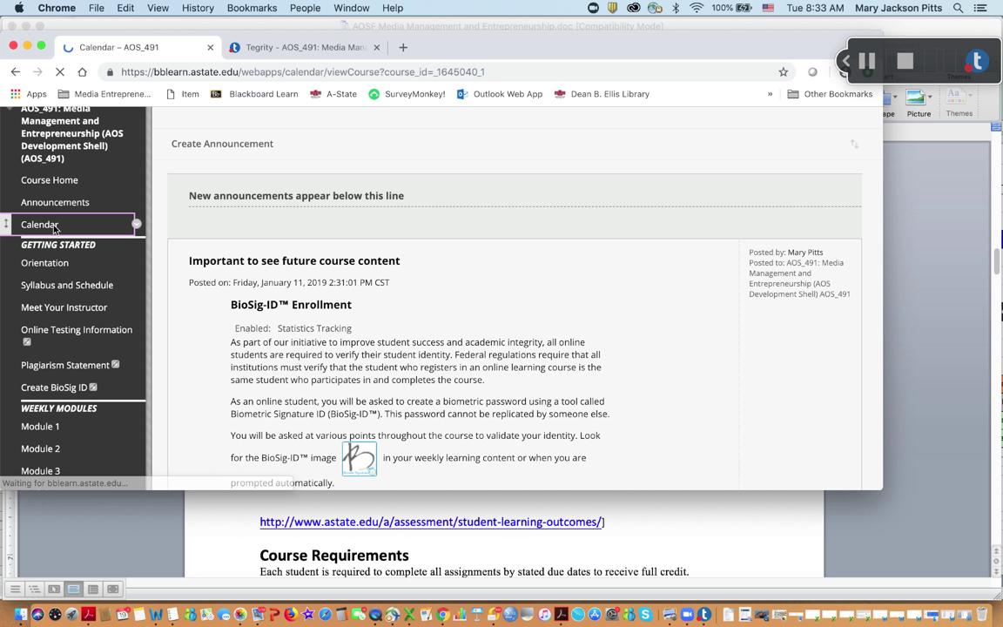
# - Advance the small calendar month by month to June 2019 and review its scheduled course items
pyautogui.click(39, 225)
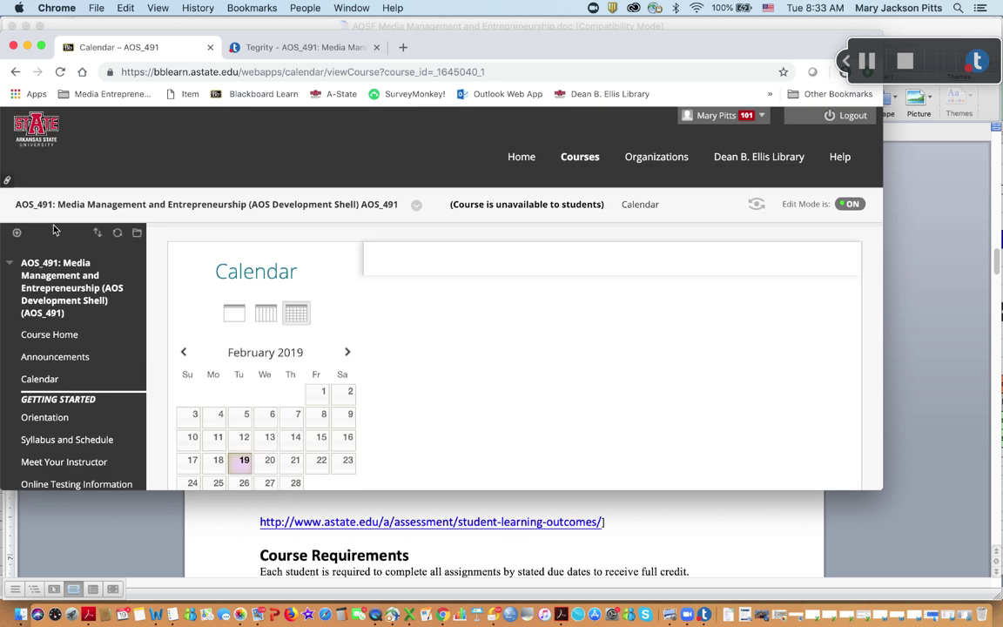
pyautogui.click(346, 352)
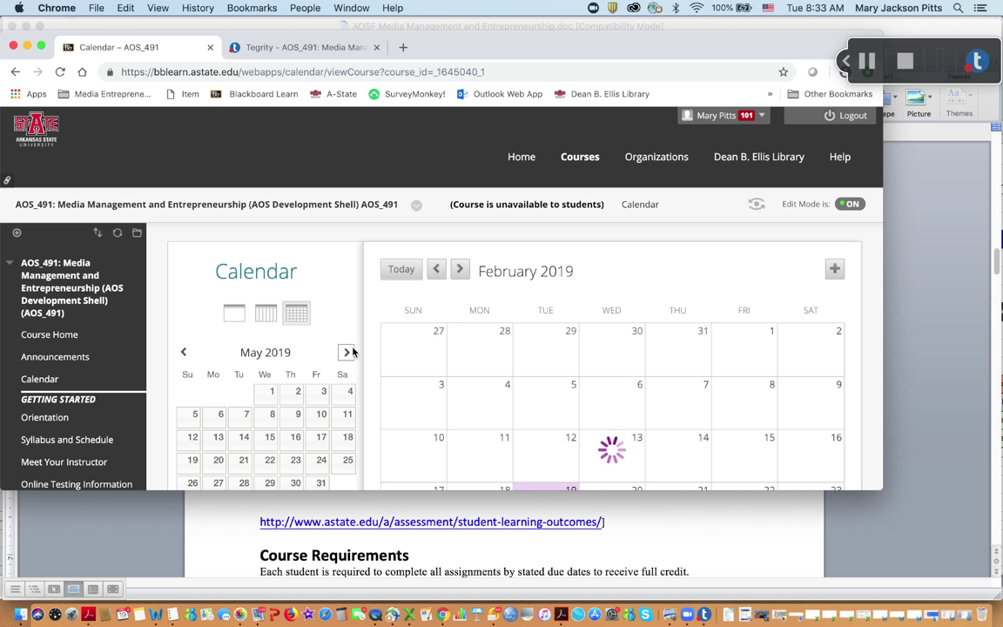
pyautogui.moveTo(347, 352)
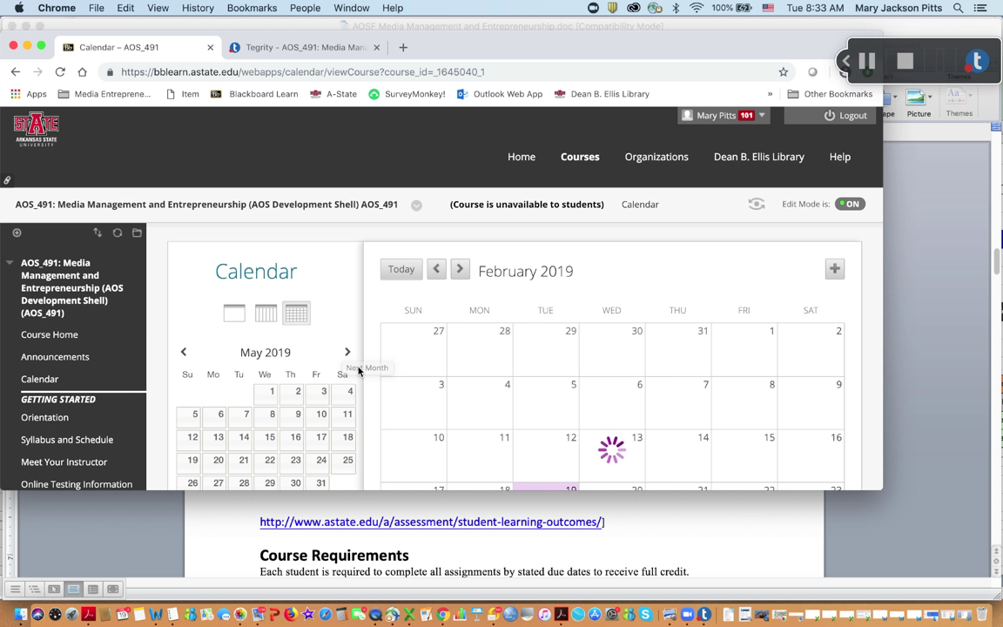
pyautogui.click(347, 352)
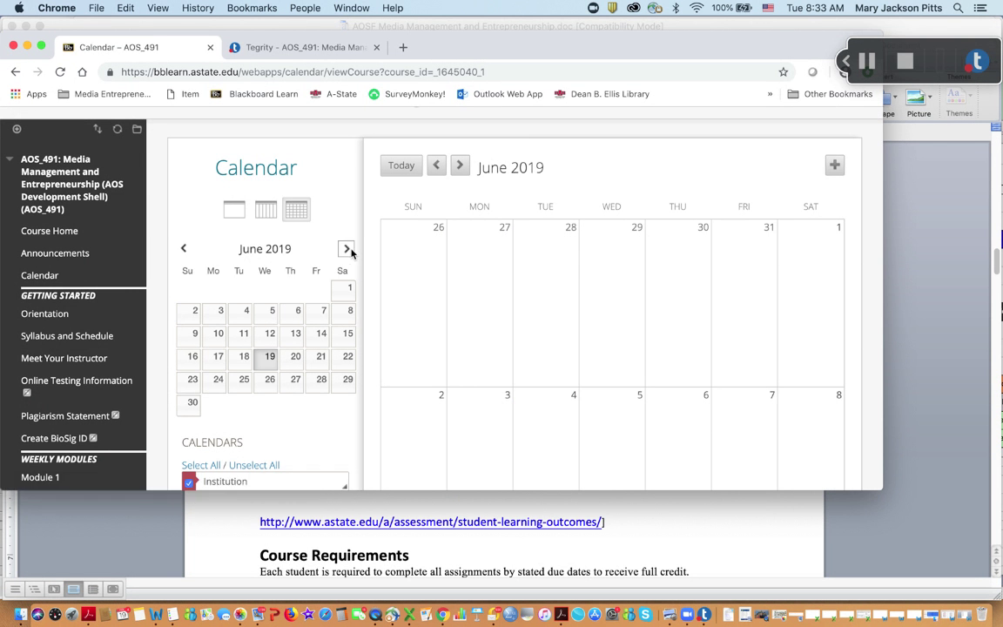
pyautogui.click(347, 248)
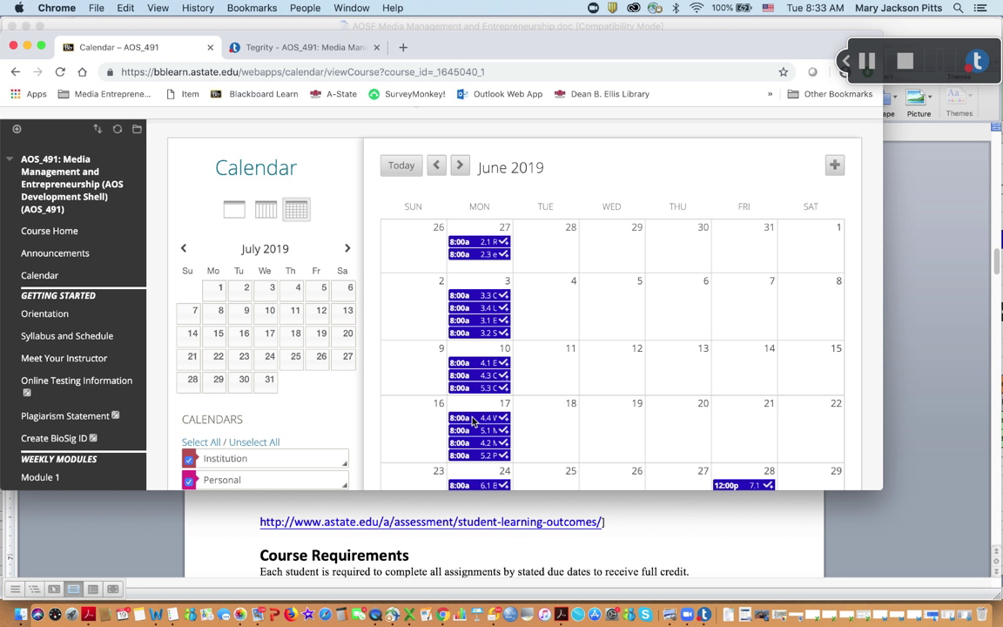
pyautogui.scroll(-3)
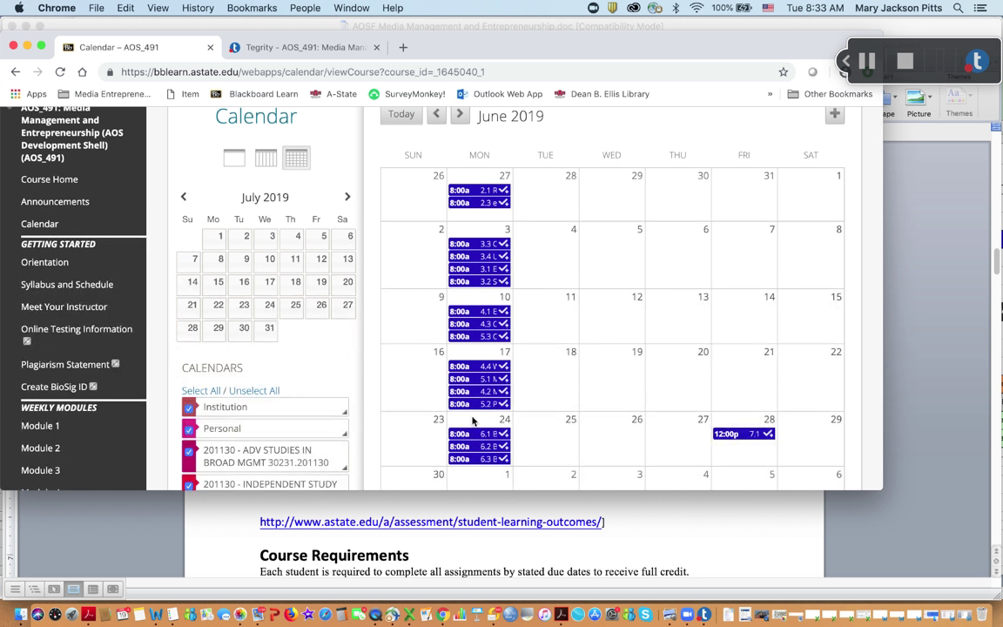
pyautogui.moveTo(362, 348)
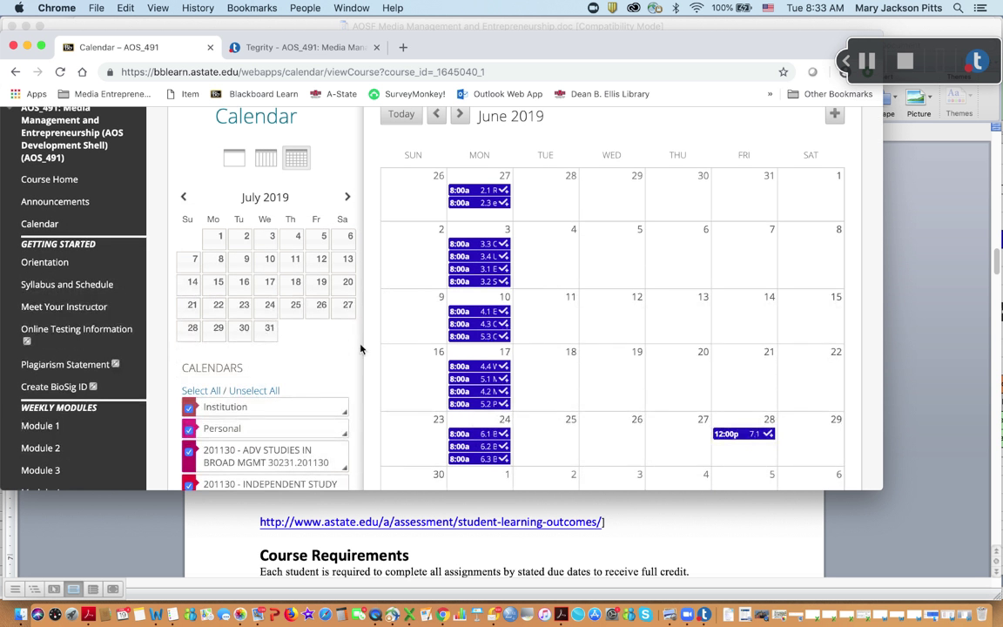
pyautogui.moveTo(455, 282)
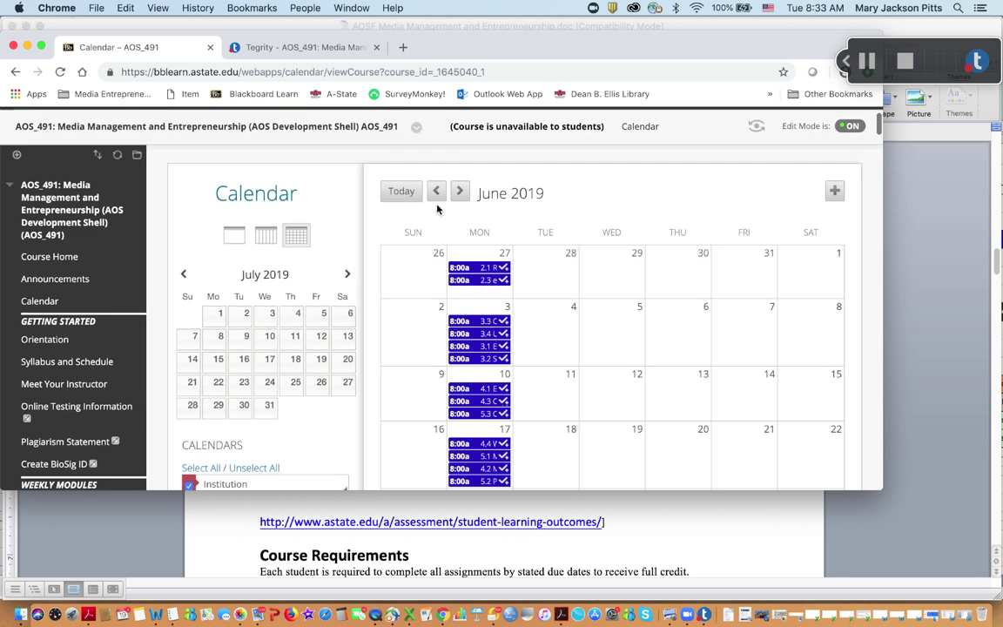
pyautogui.moveTo(66, 361)
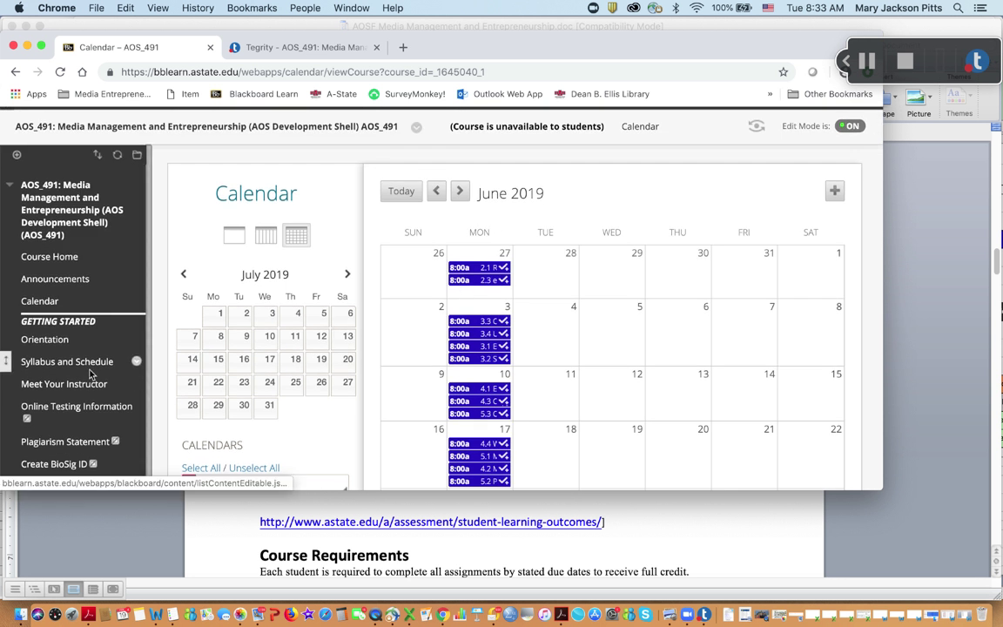
# - Review the Syllabus and Schedule page with its attached syllabus and weekly schedule table
pyautogui.click(66, 361)
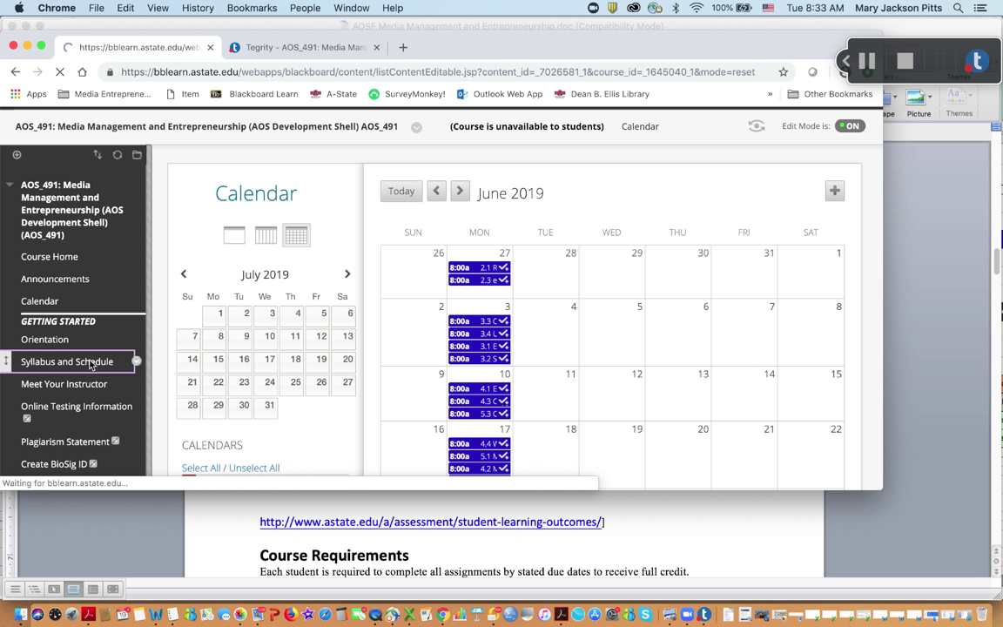
pyautogui.click(68, 360)
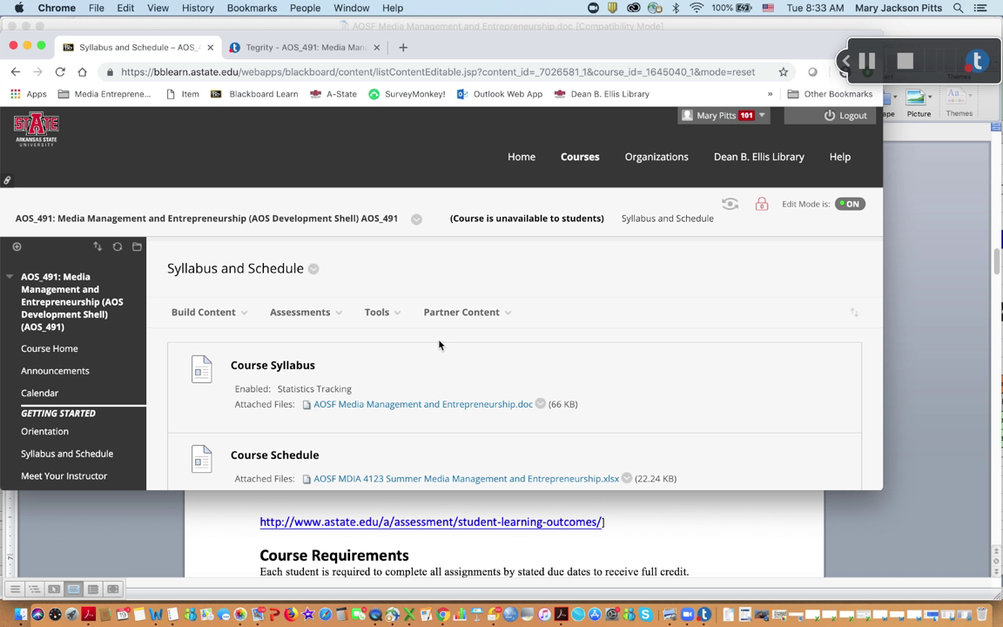
pyautogui.scroll(-3)
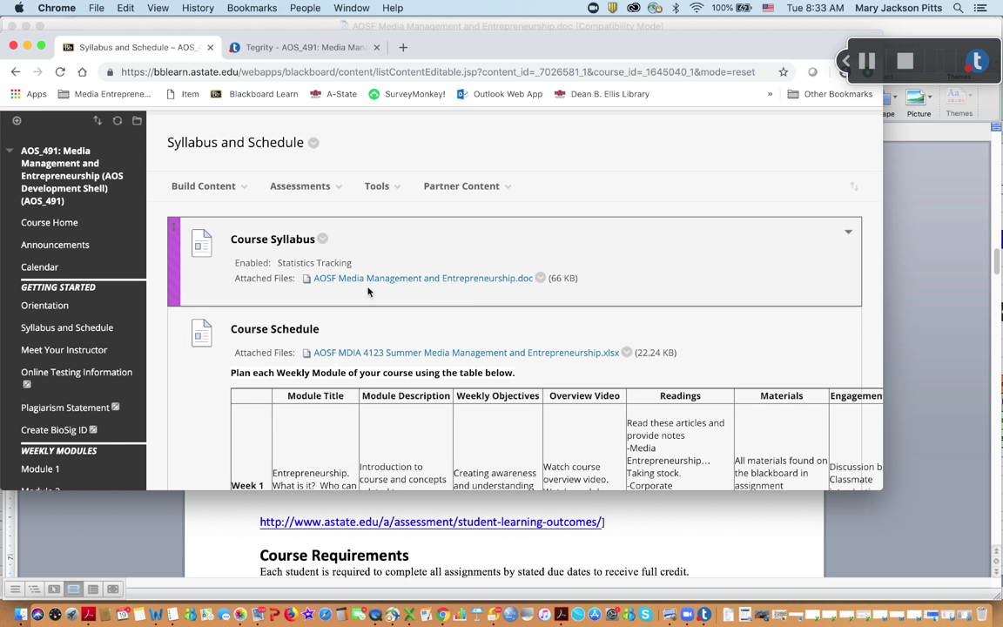
pyautogui.moveTo(418, 297)
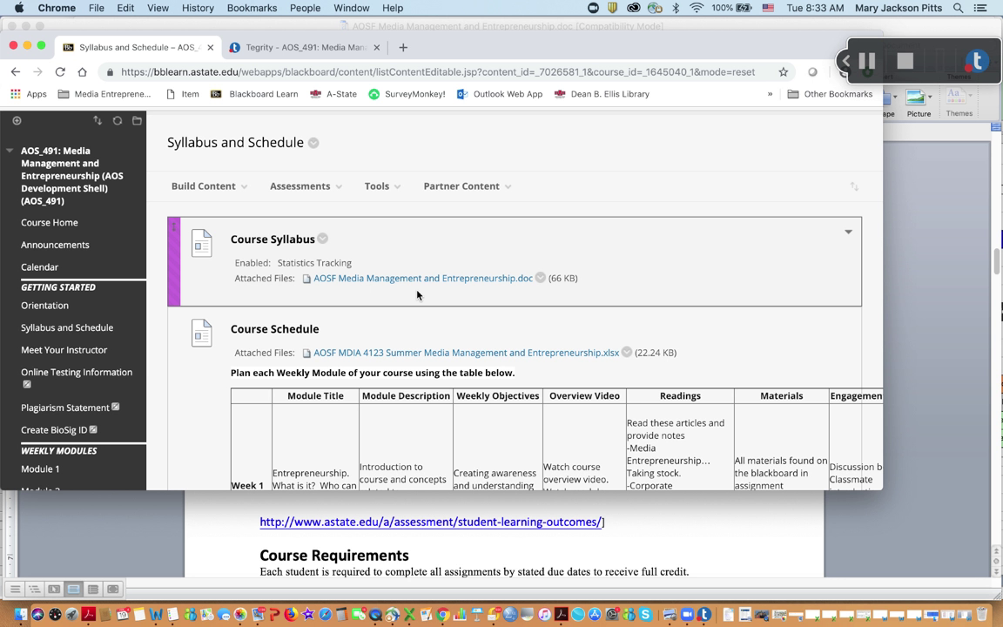
pyautogui.scroll(-3)
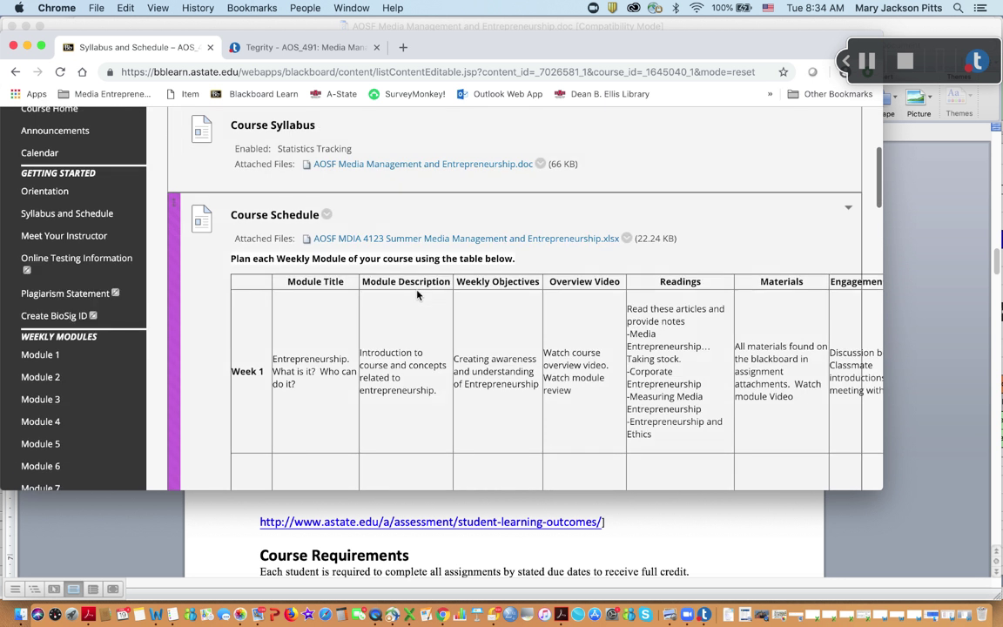
pyautogui.scroll(-3)
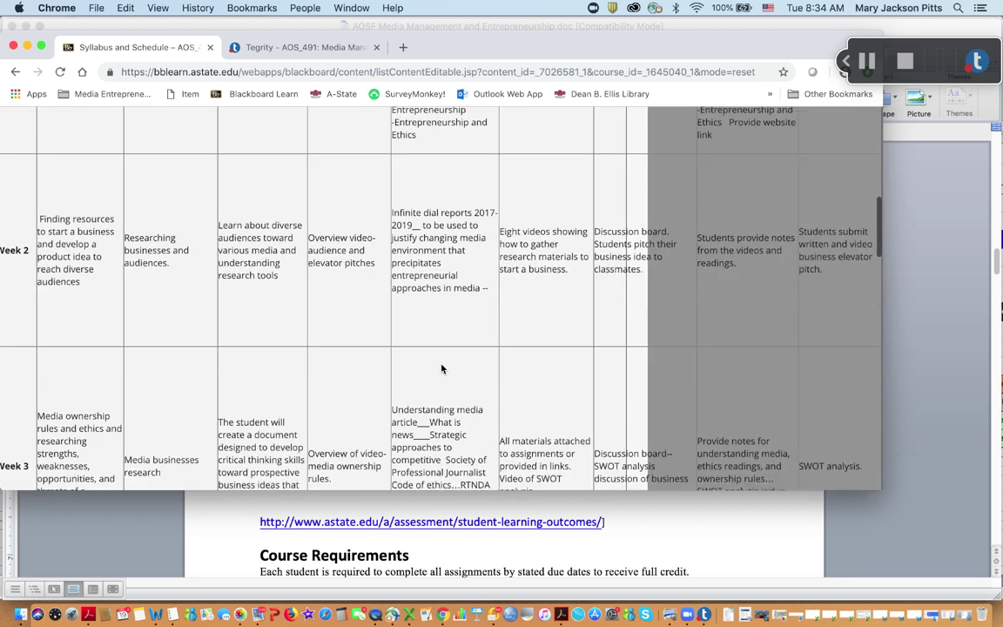
pyautogui.scroll(3)
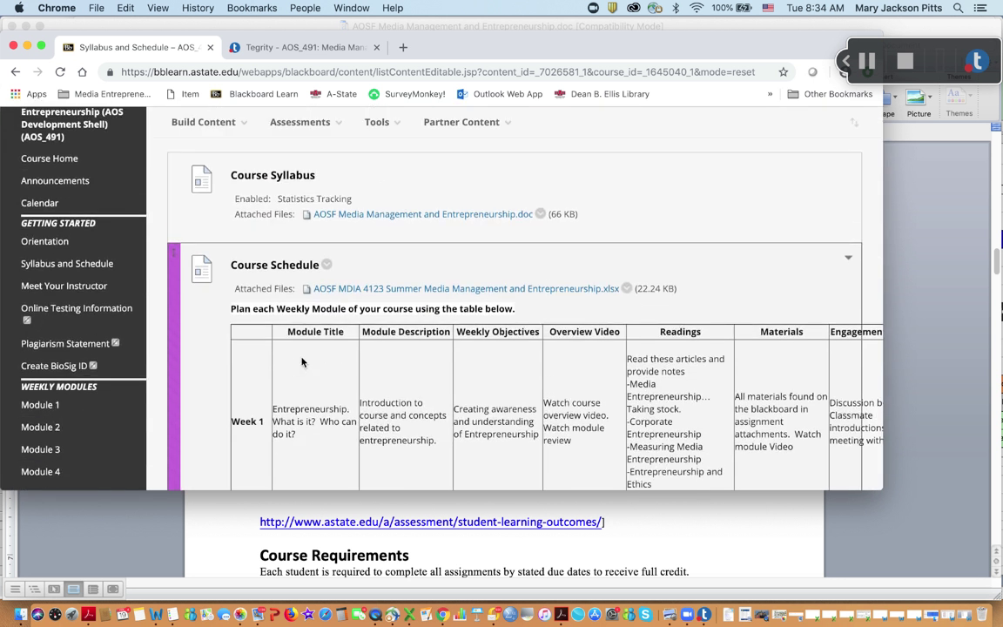
pyautogui.moveTo(317, 383)
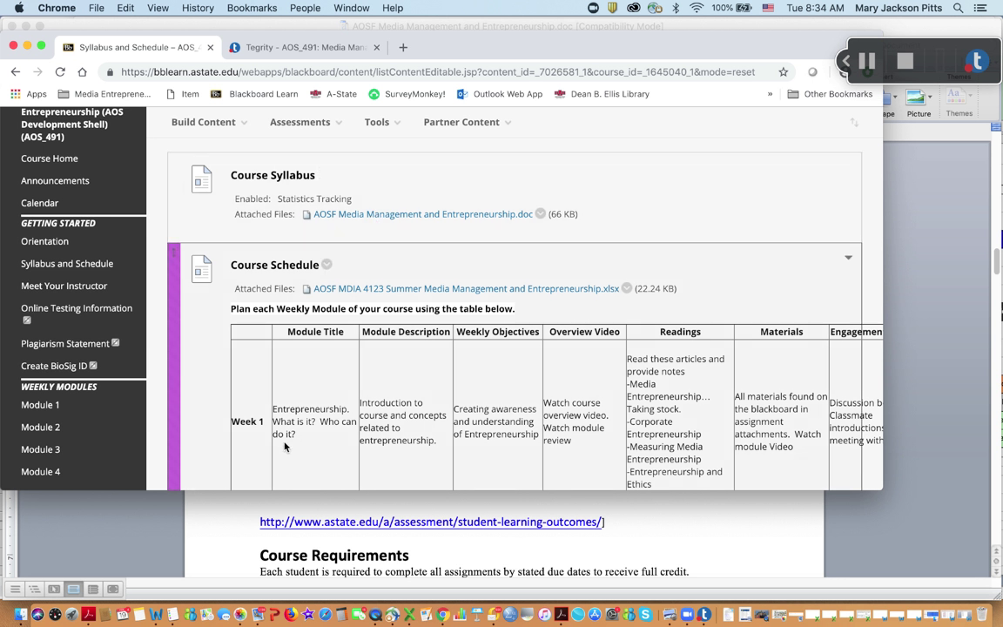
pyautogui.moveTo(285, 425)
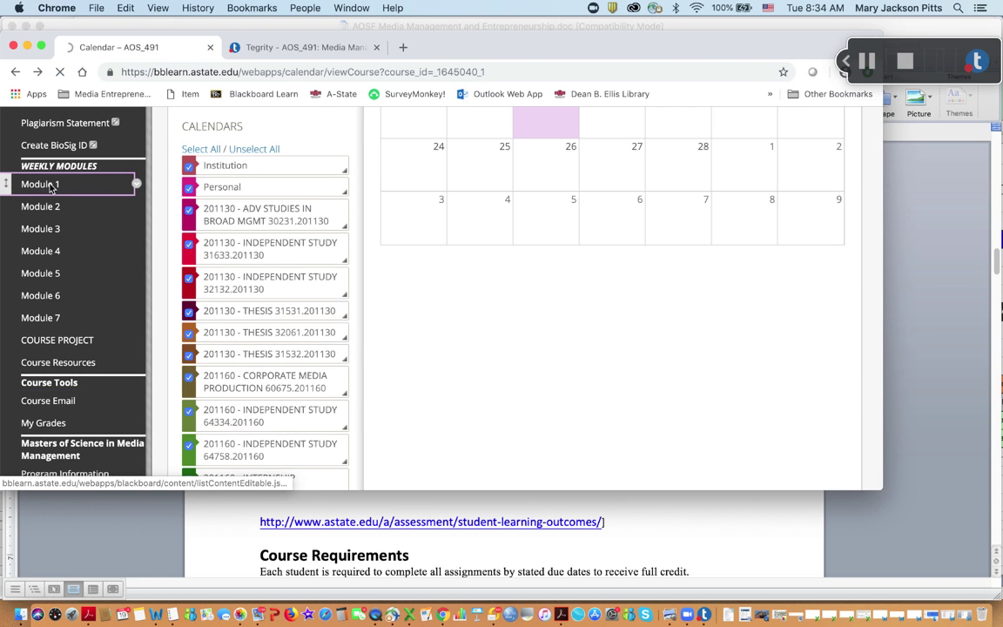
# - Review Module 1's week 1 plan, Module Lesson and Module Activities 1.1–1.5
pyautogui.click(41, 185)
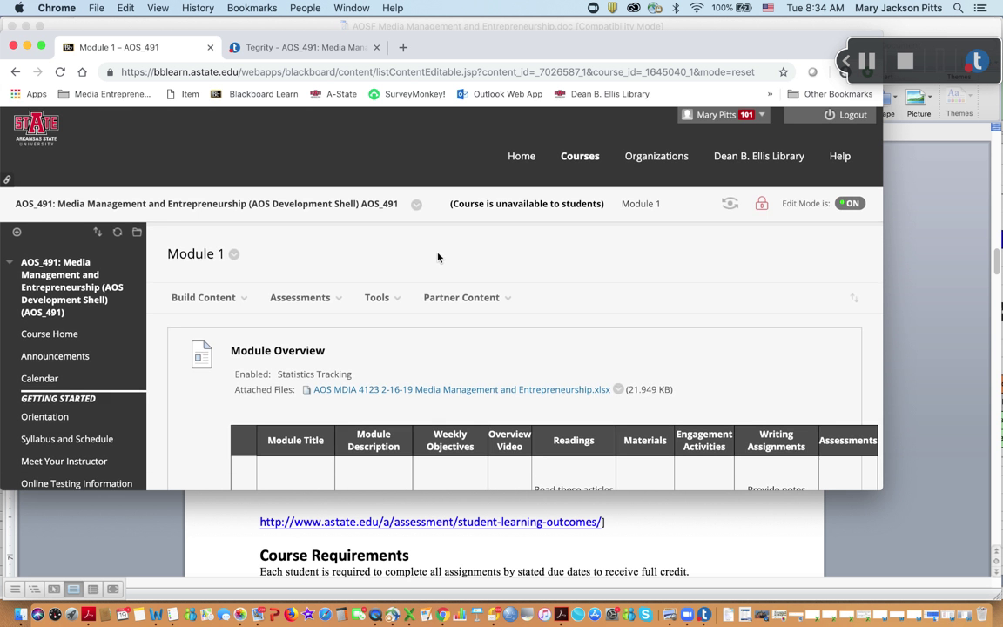
pyautogui.scroll(-3)
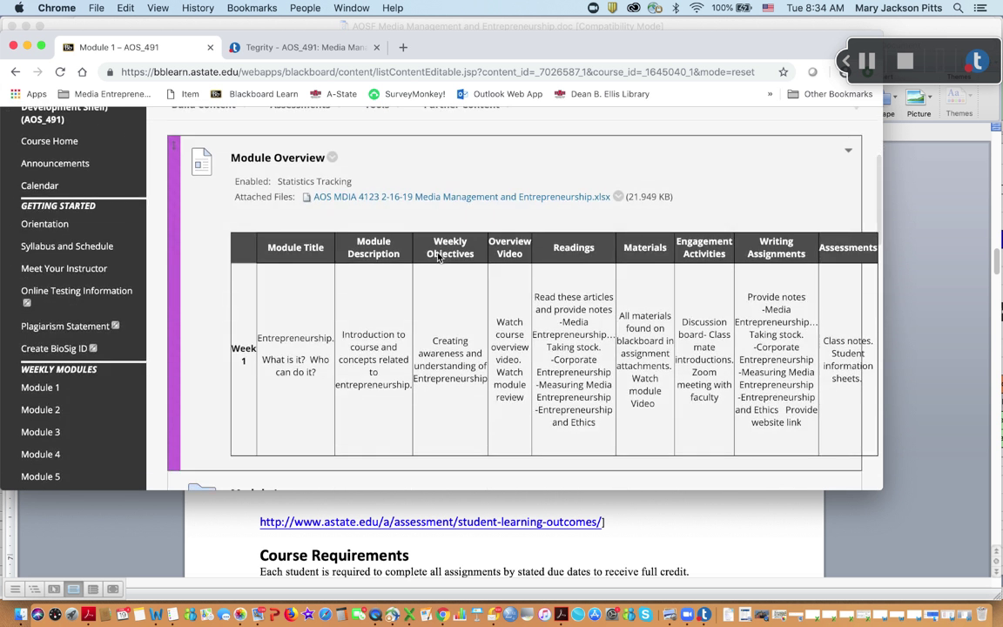
pyautogui.scroll(-3)
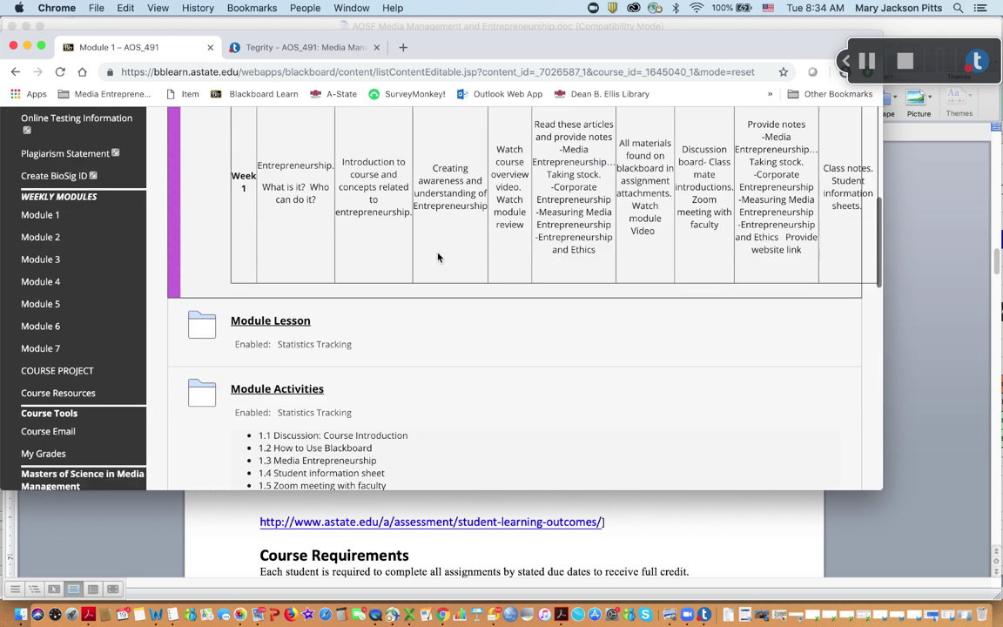
pyautogui.scroll(-3)
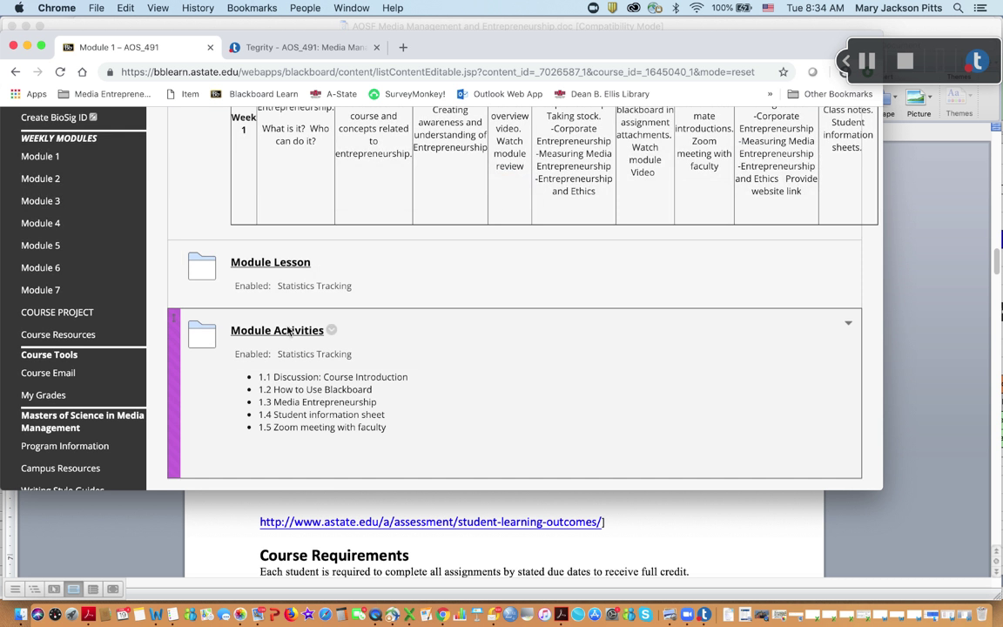
pyautogui.moveTo(284, 345)
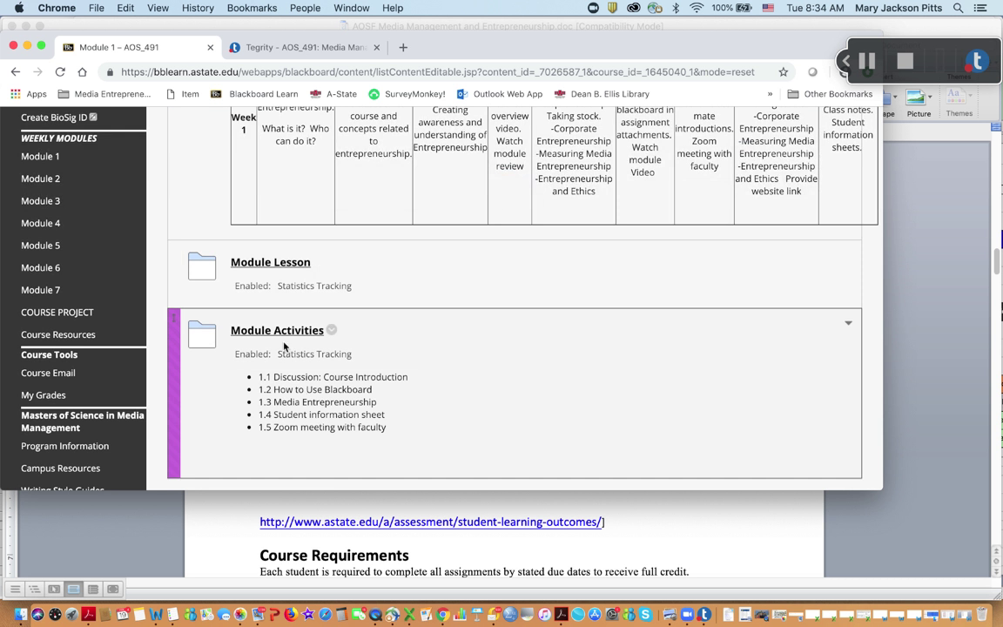
pyautogui.moveTo(277, 331)
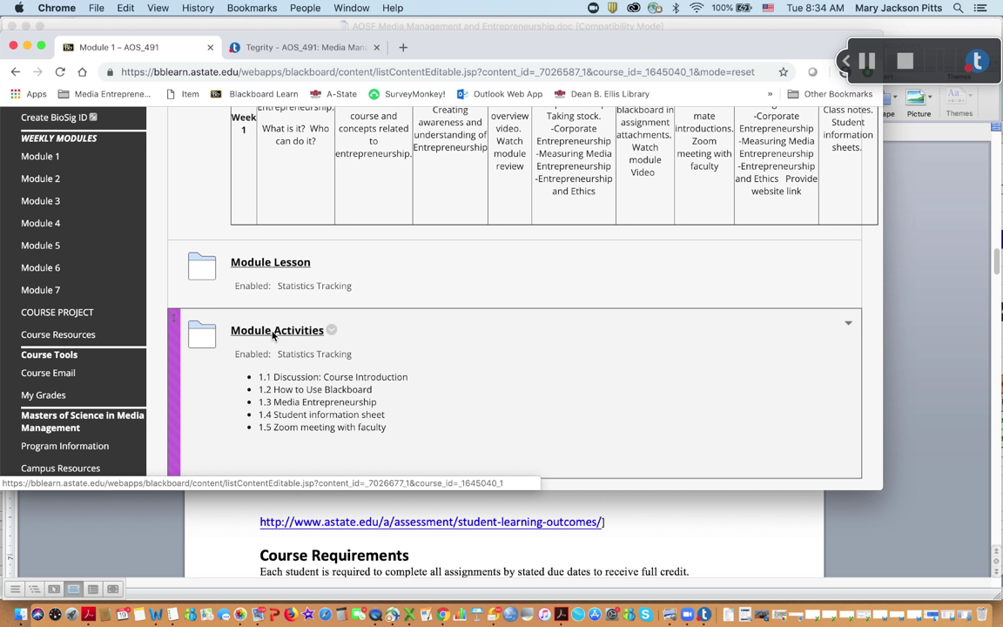
pyautogui.moveTo(299, 442)
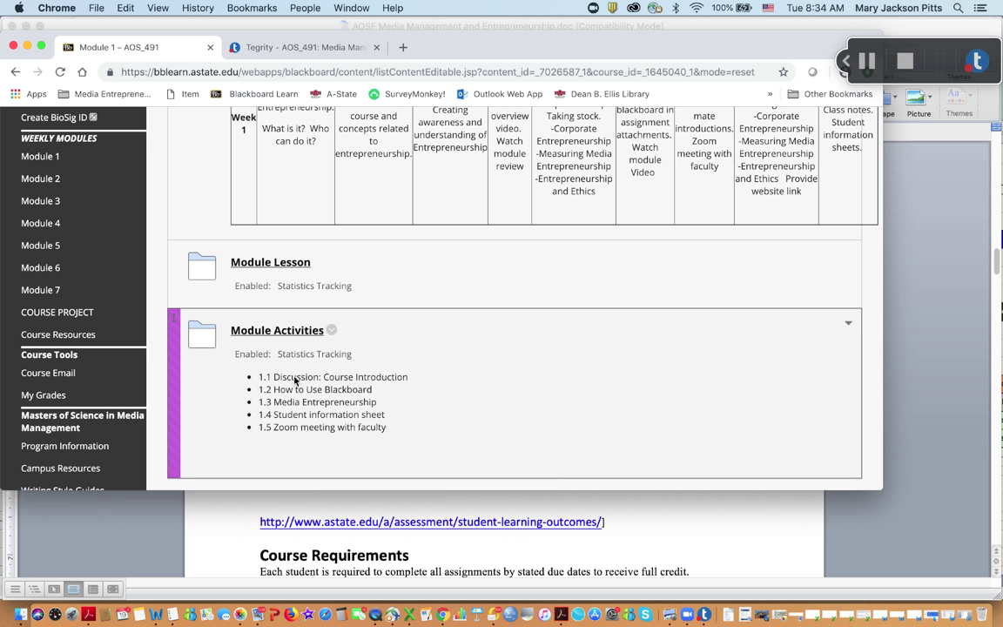
pyautogui.moveTo(307, 437)
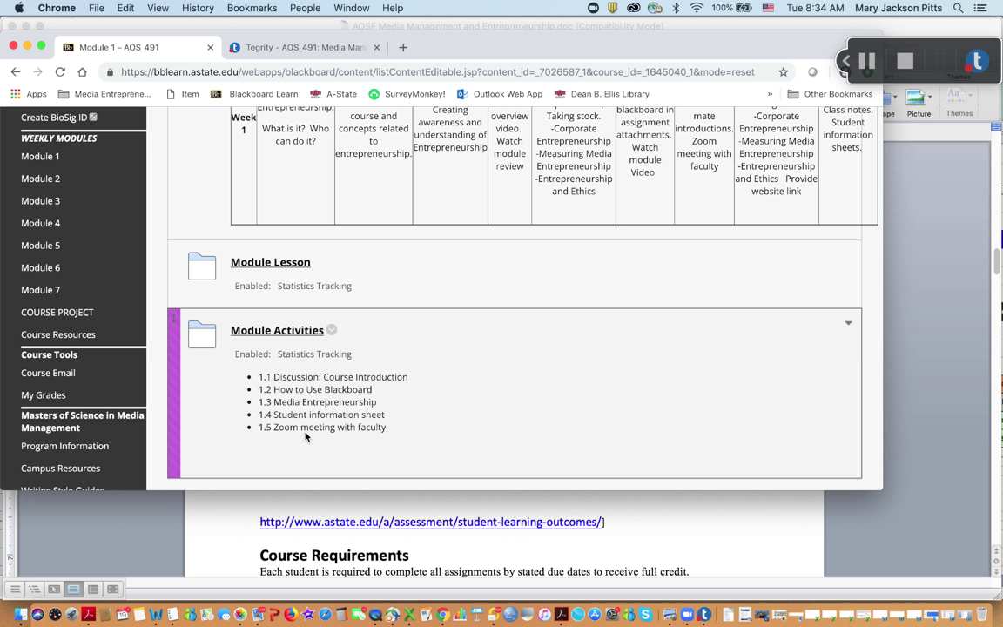
pyautogui.moveTo(303, 446)
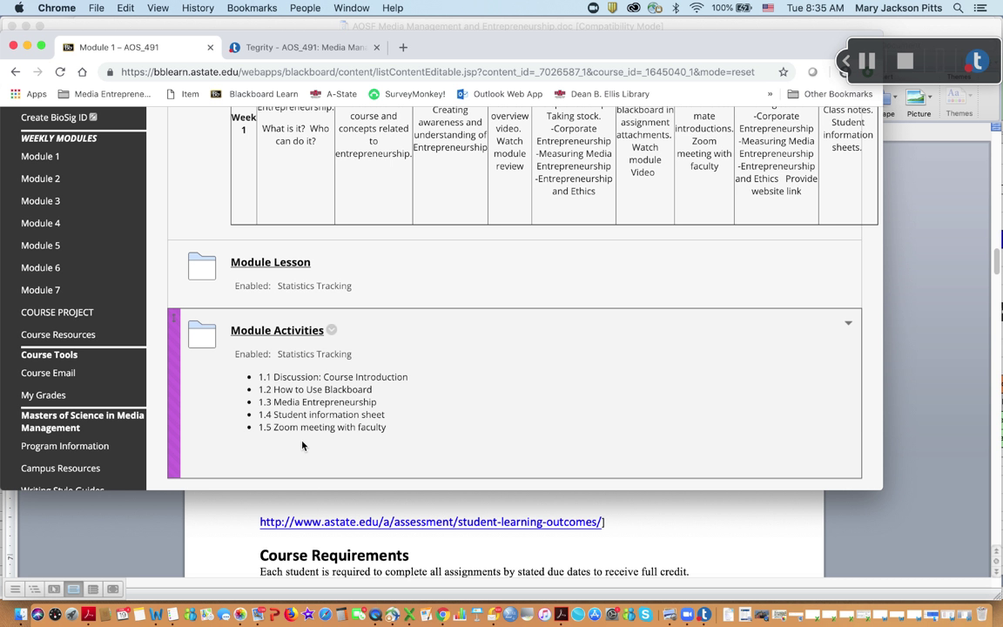
pyautogui.scroll(-3)
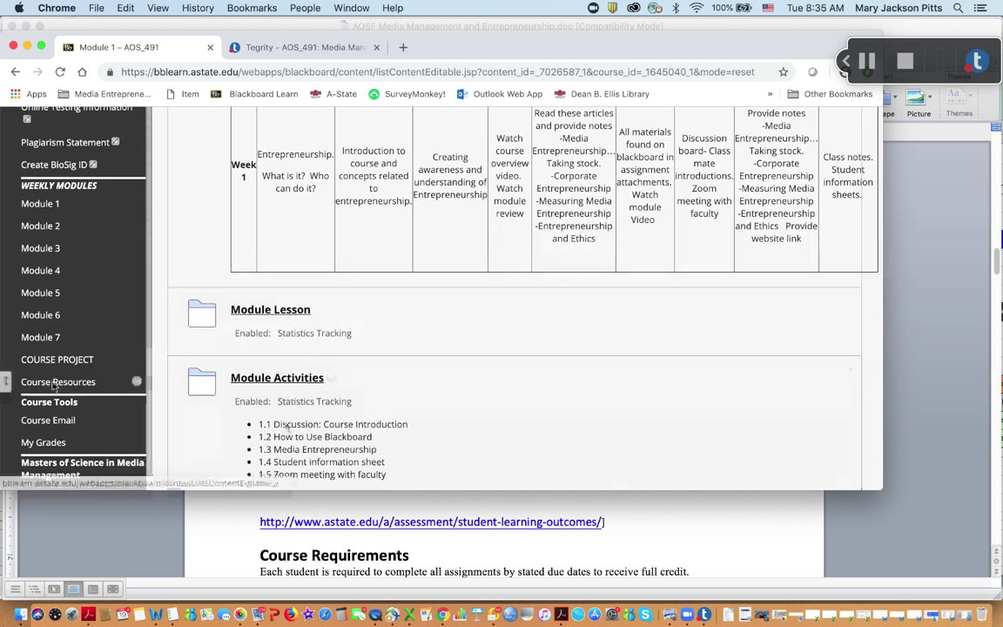
# - Review the Course Resources page, then return toward Module 1
pyautogui.click(58, 382)
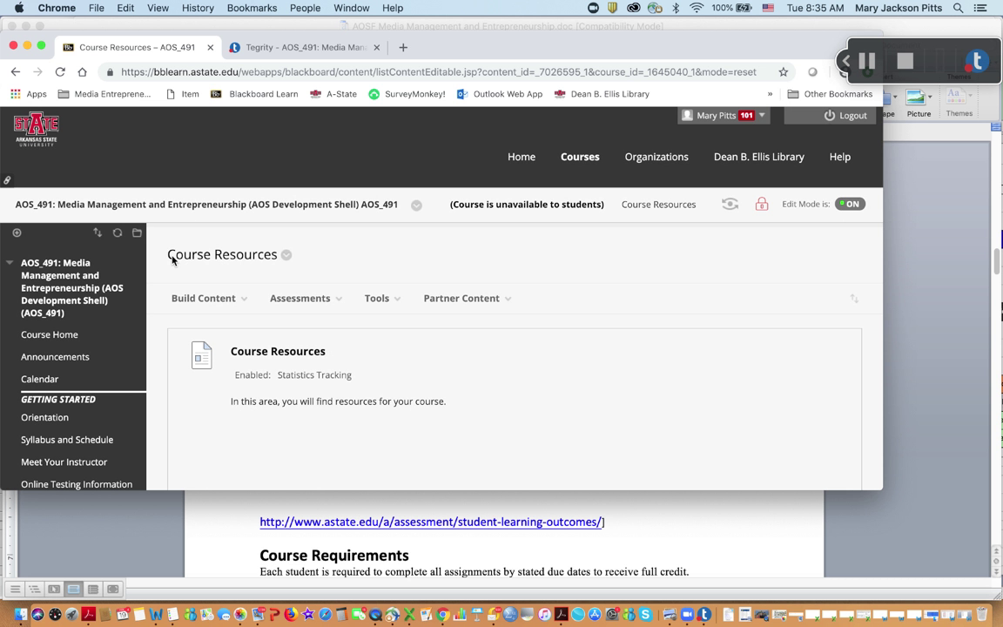
pyautogui.scroll(-3)
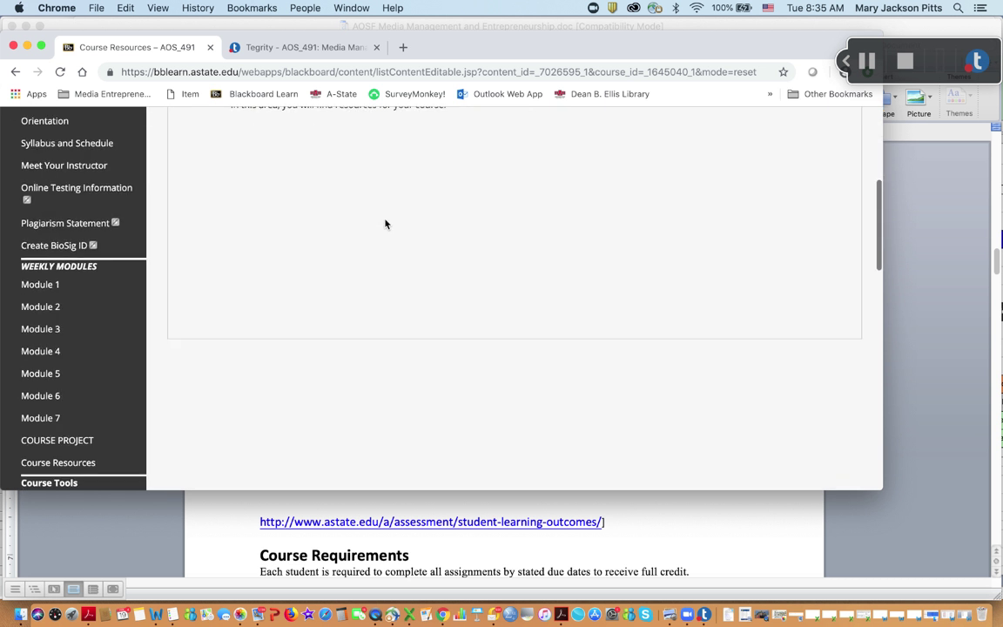
pyautogui.click(40, 283)
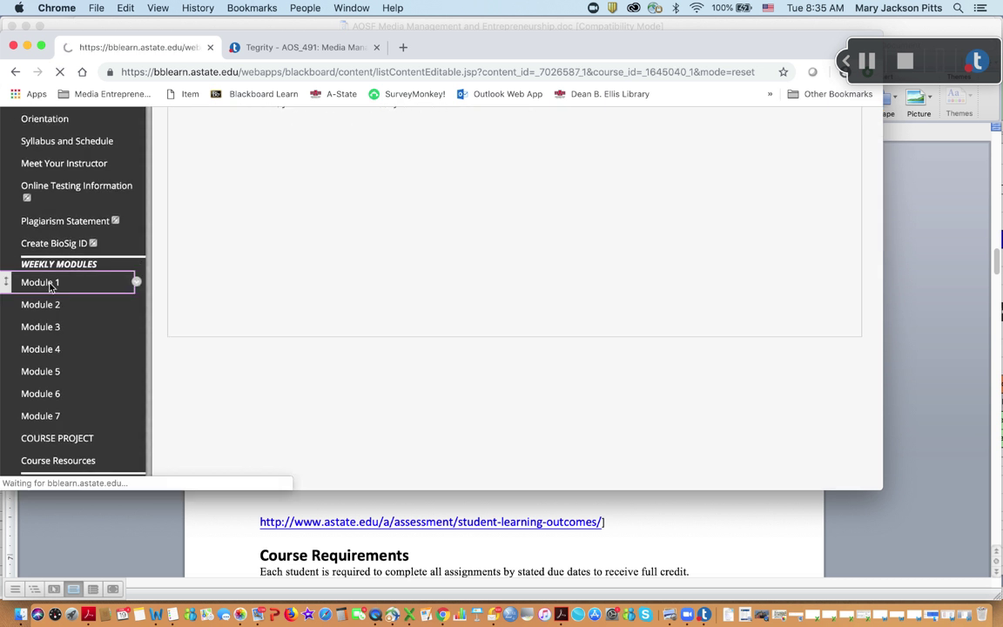
# - Review Module 2's week 2 plan, Module Lesson and Module Activities 2.1–2.4
pyautogui.click(42, 282)
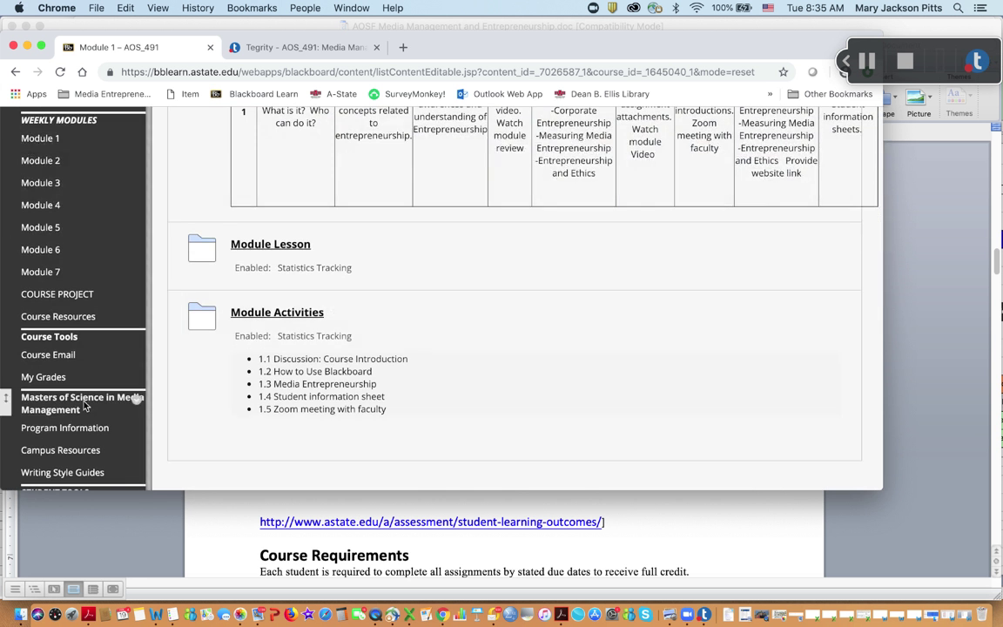
pyautogui.click(42, 160)
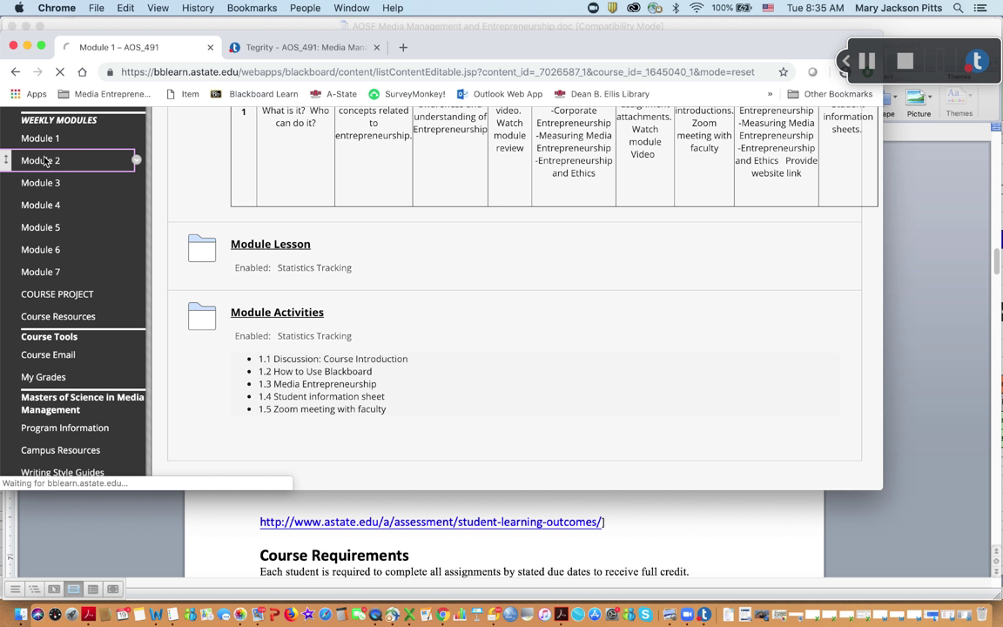
pyautogui.click(40, 160)
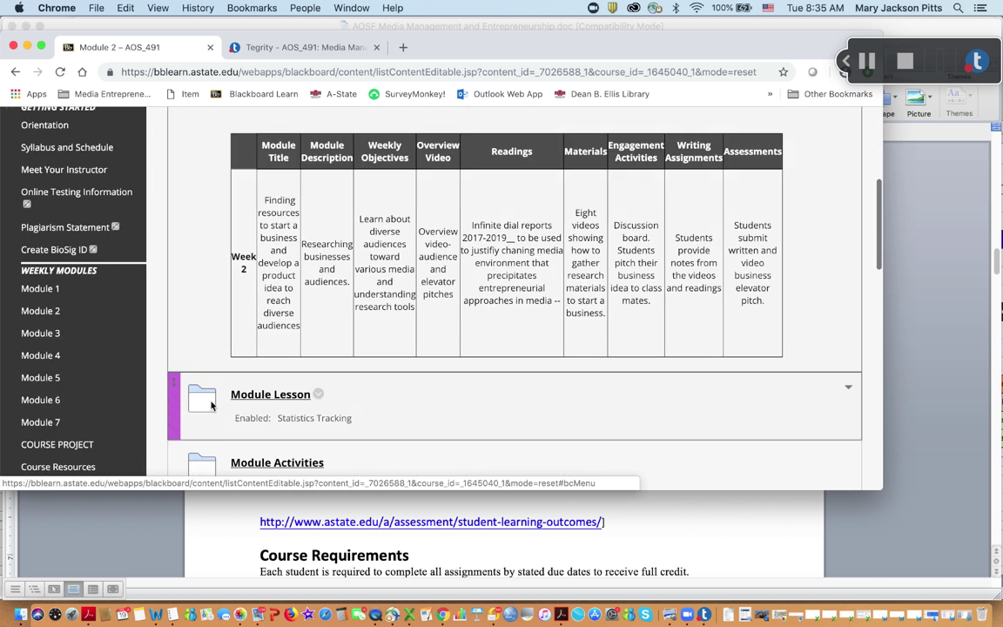
pyautogui.scroll(-3)
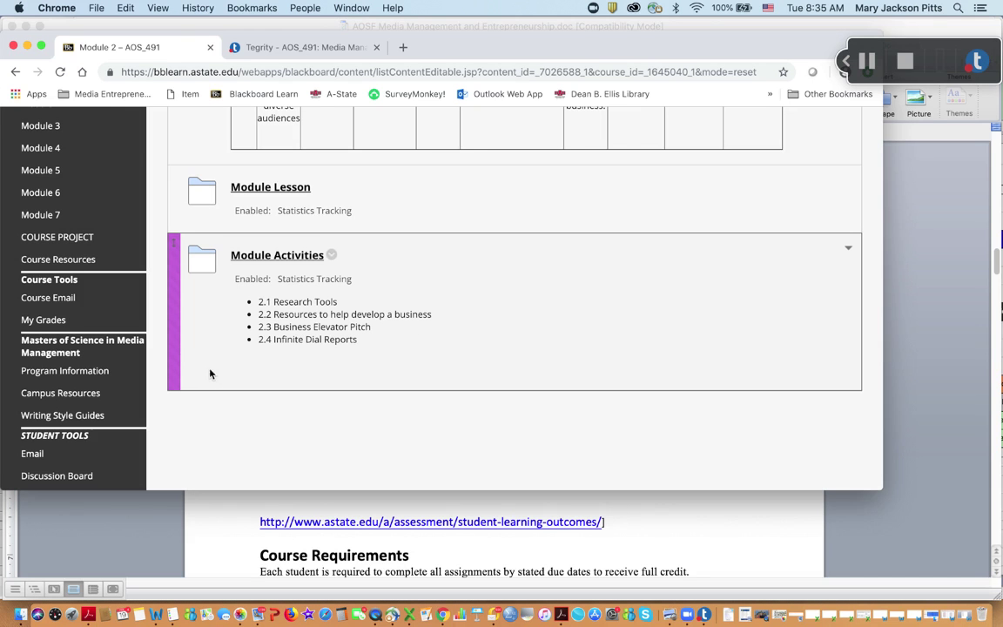
pyautogui.moveTo(182, 349)
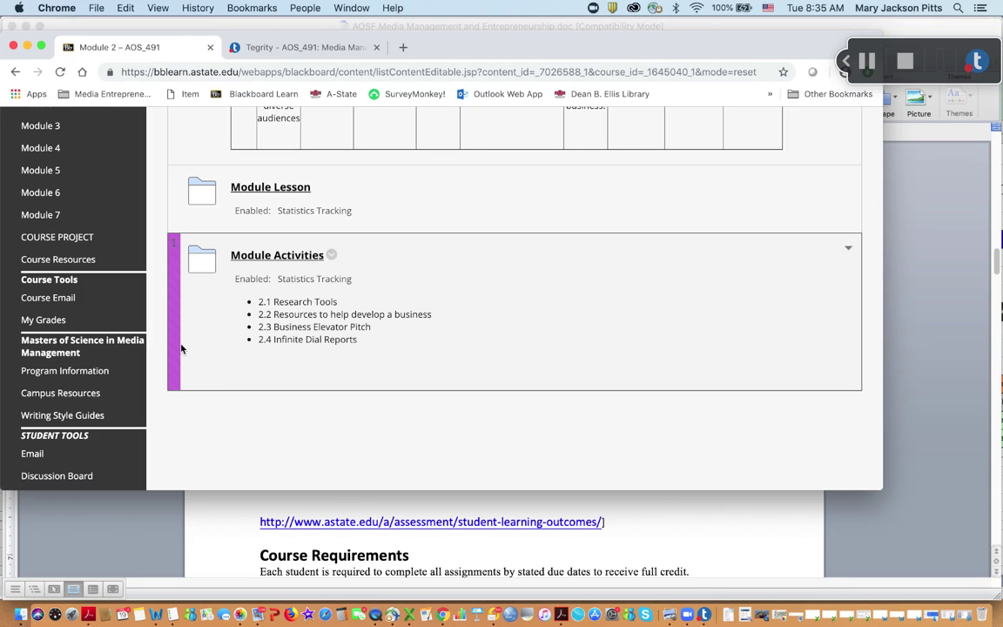